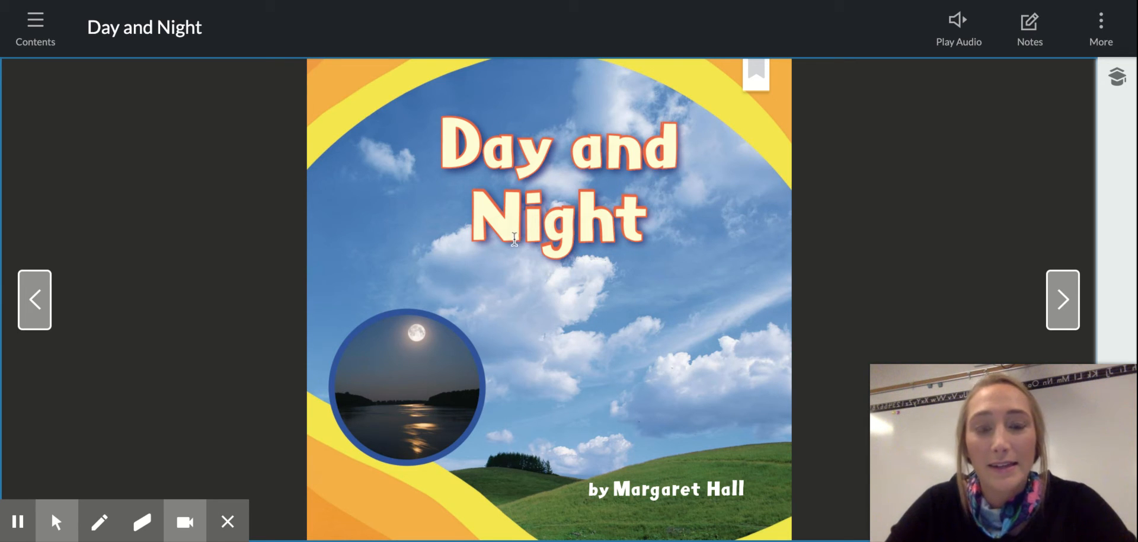
mouse_move(644, 274)
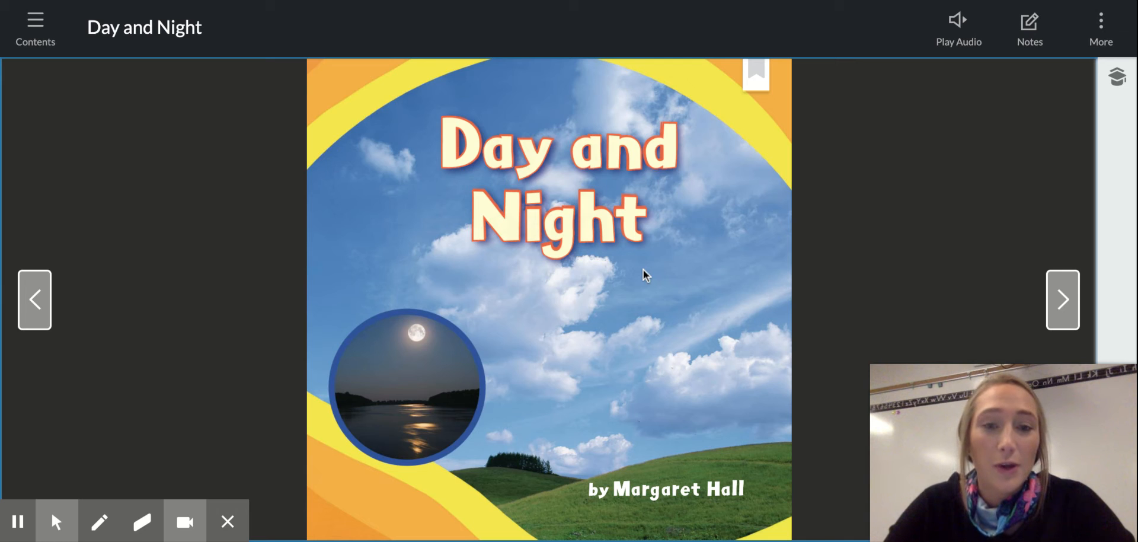
mouse_move(877, 206)
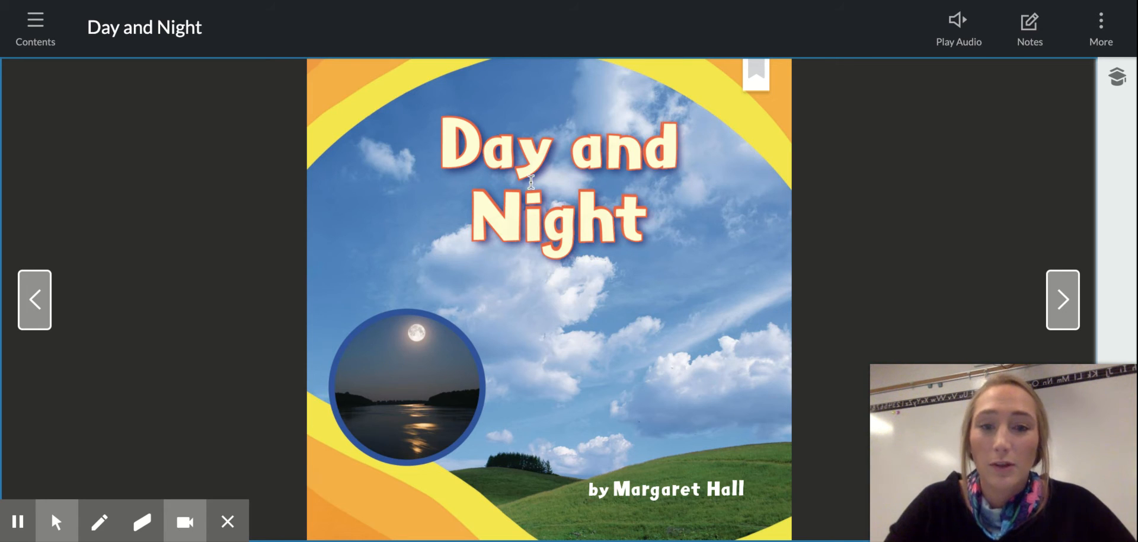
mouse_move(612, 377)
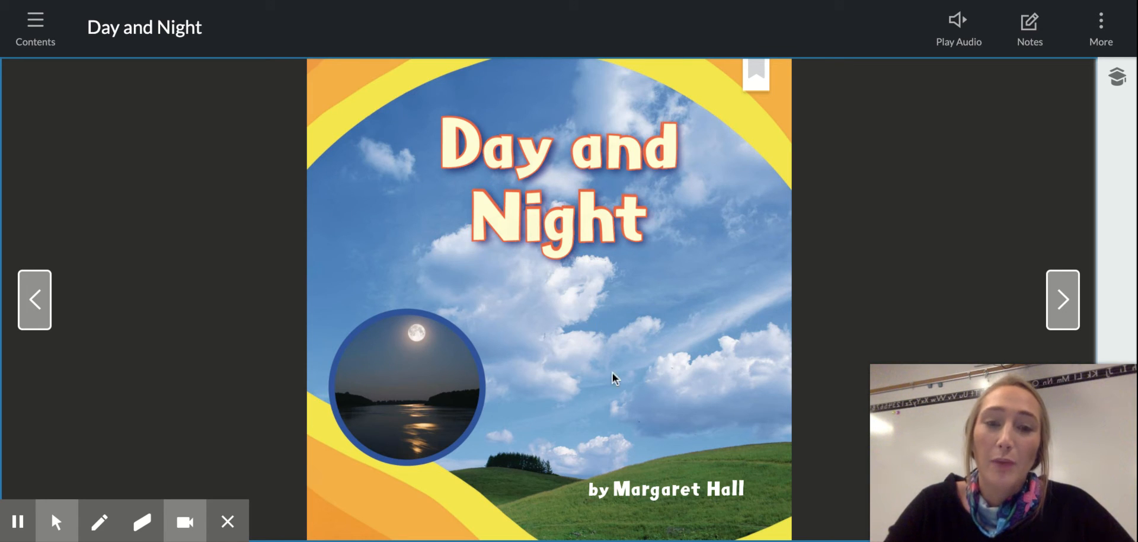
mouse_move(661, 405)
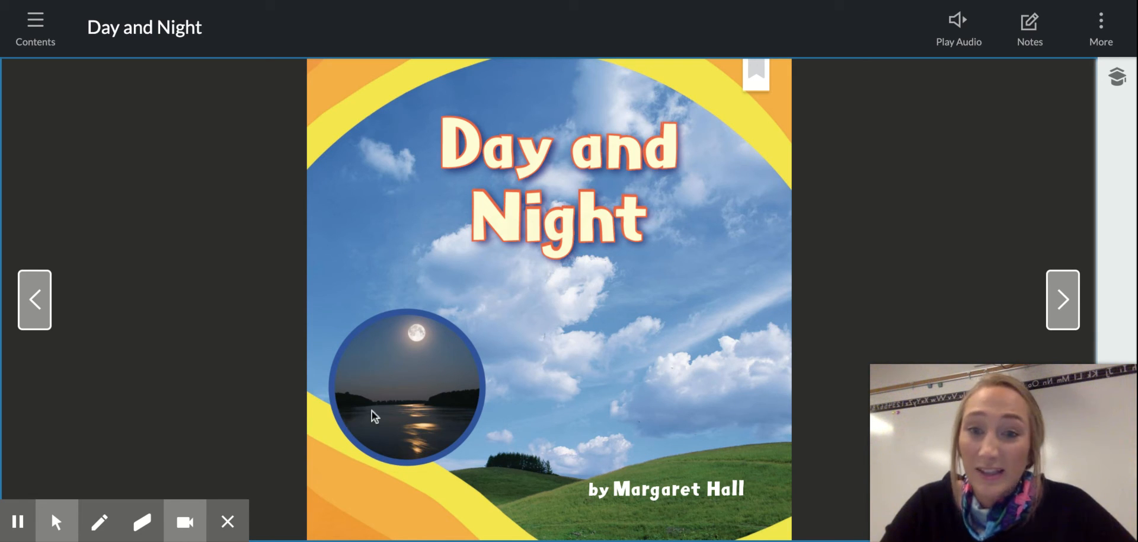
mouse_move(573, 374)
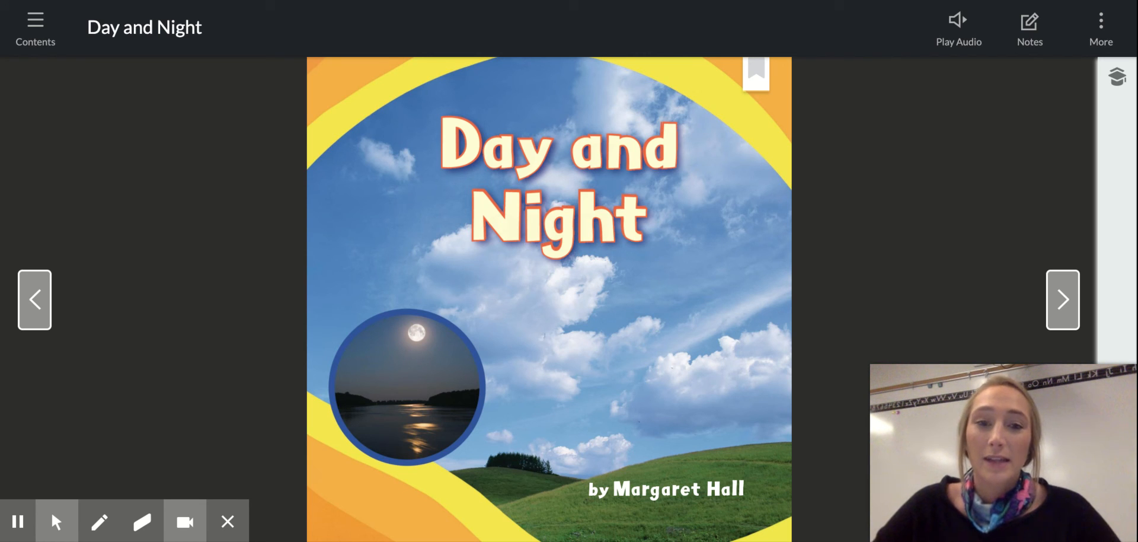
mouse_move(917, 234)
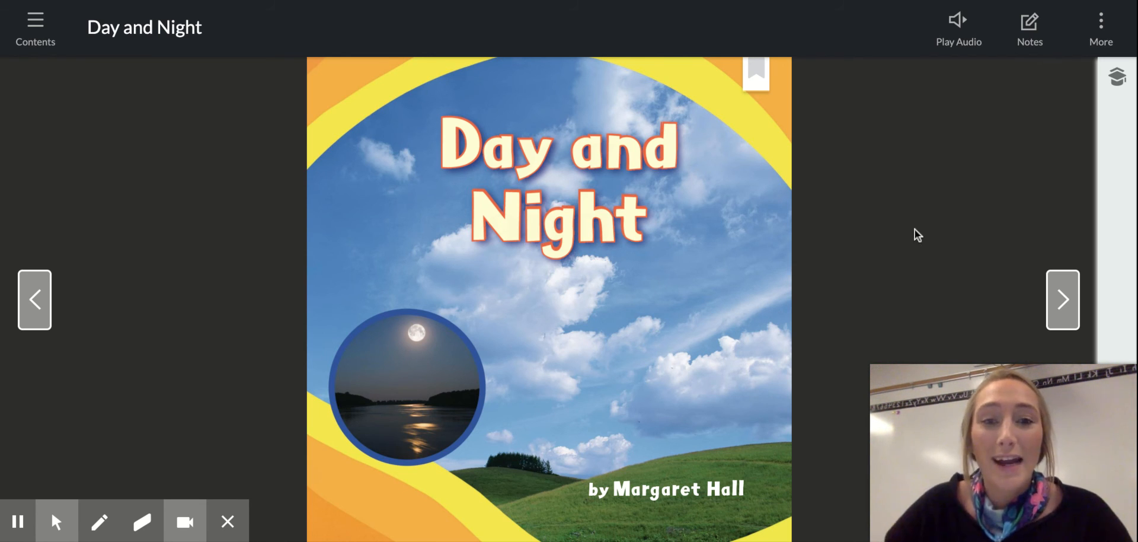